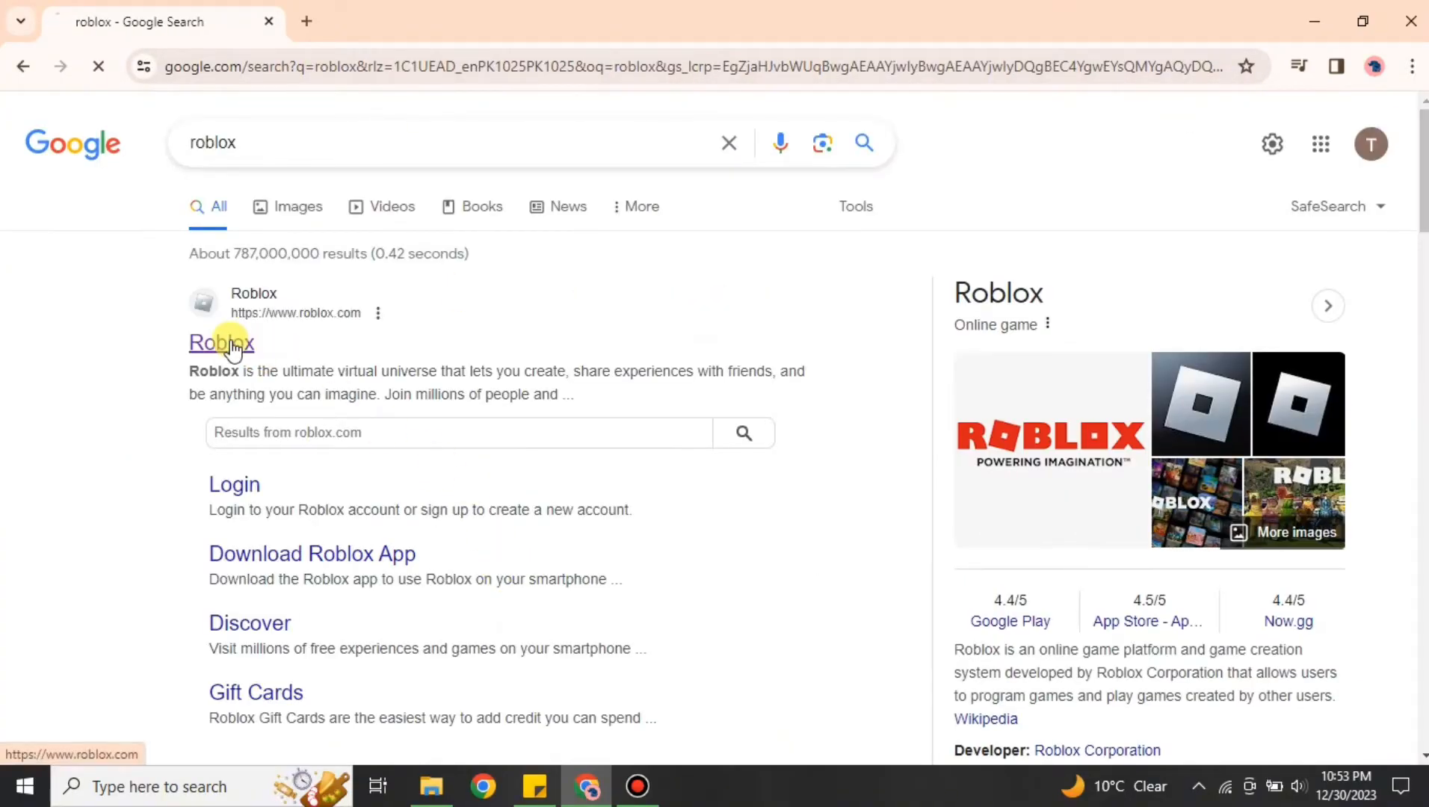
From the Google result reach Roblox home and load Robloxjee5's Place from Continue.
{"action": "left_click", "coordinate": [221, 343]}
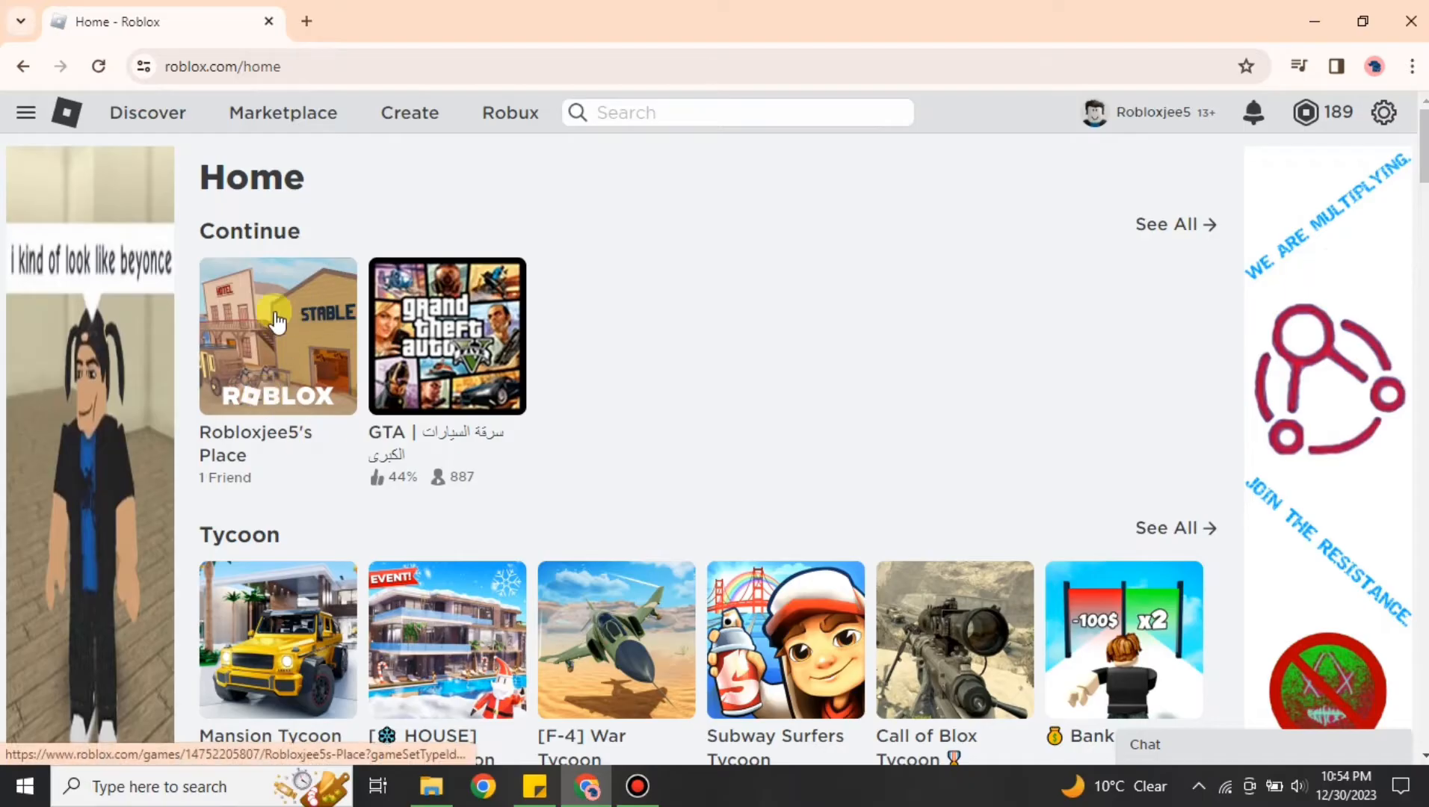
{"action": "left_click", "coordinate": [276, 335]}
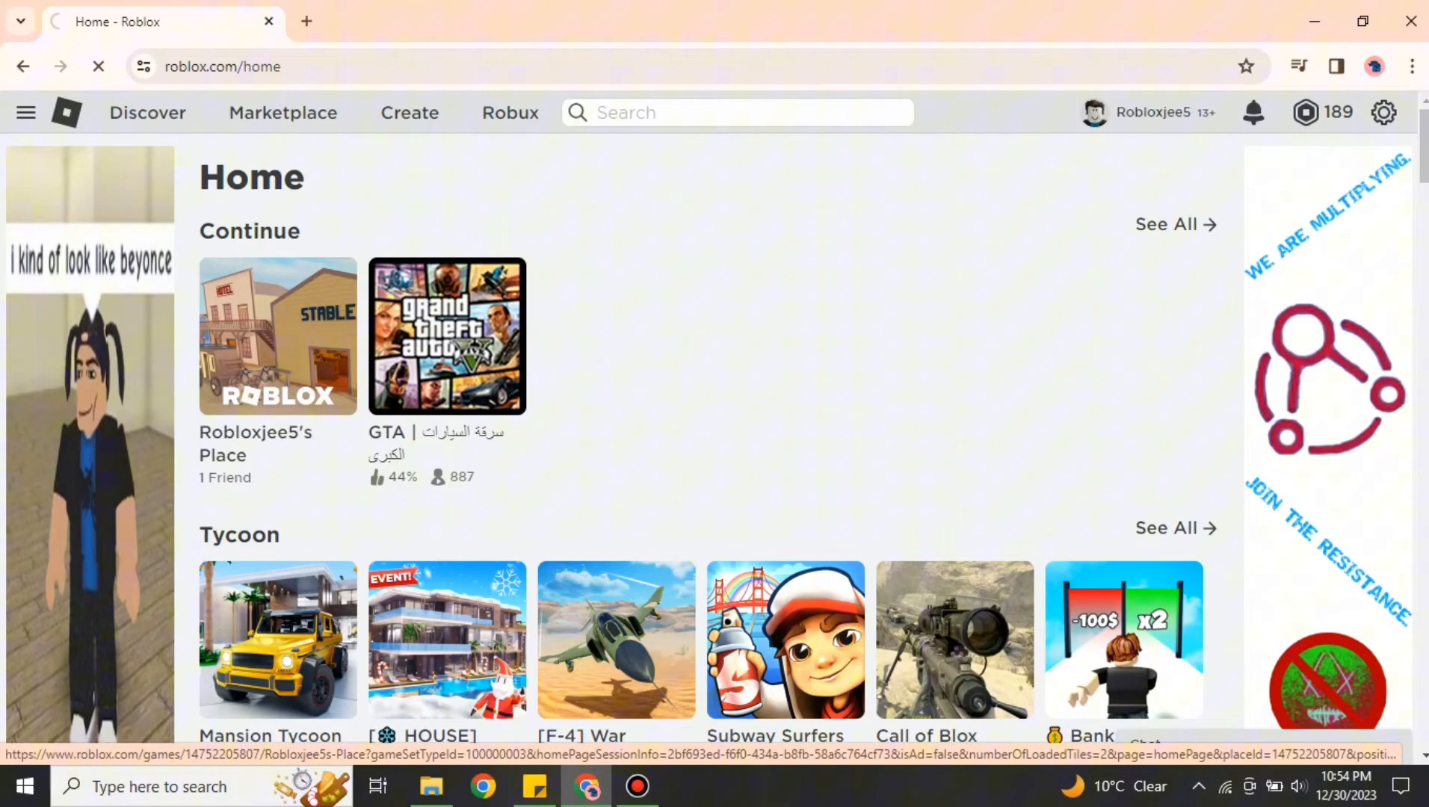
{"action": "left_click", "coordinate": [277, 335]}
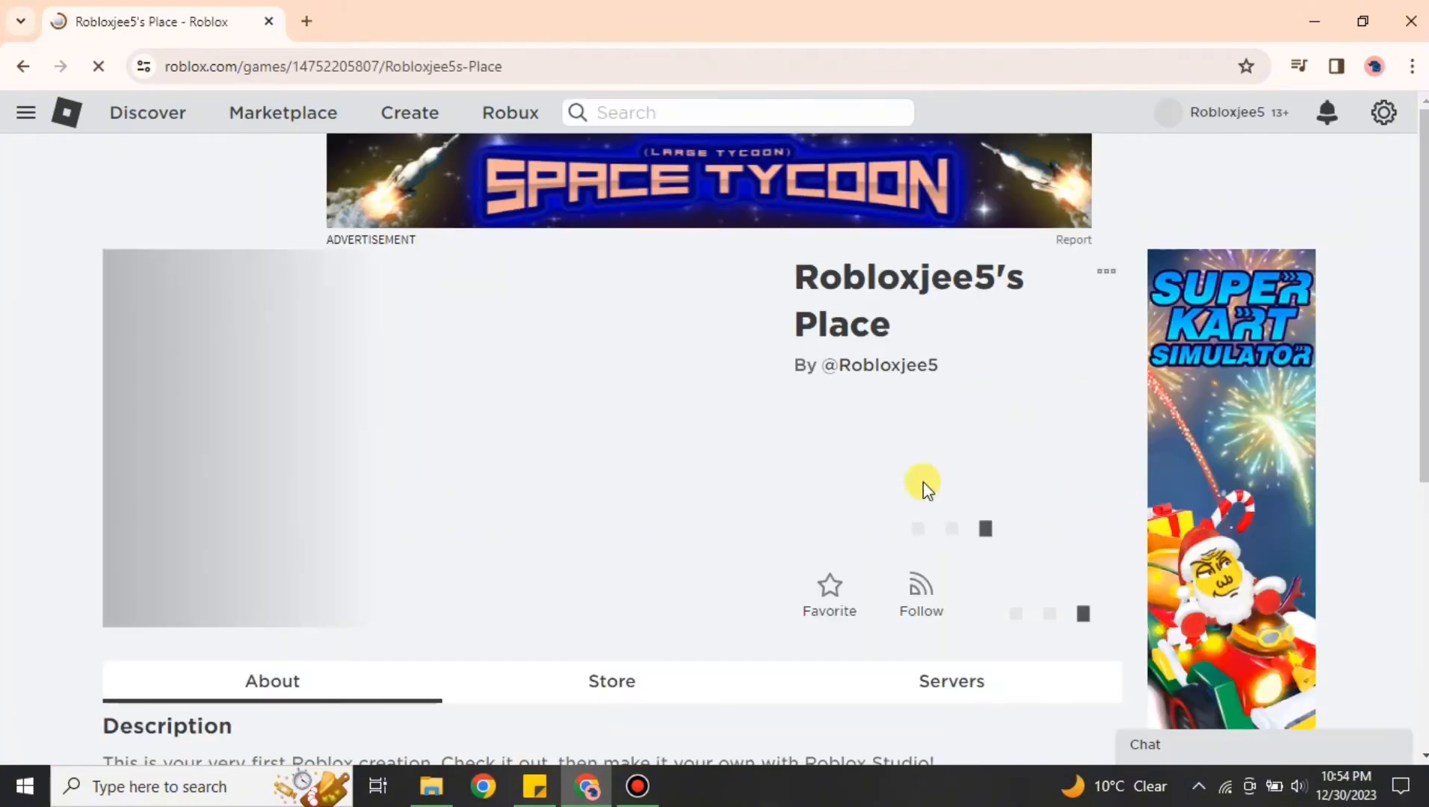
{"action": "scroll", "scroll_direction": "down", "scroll_amount": 3}
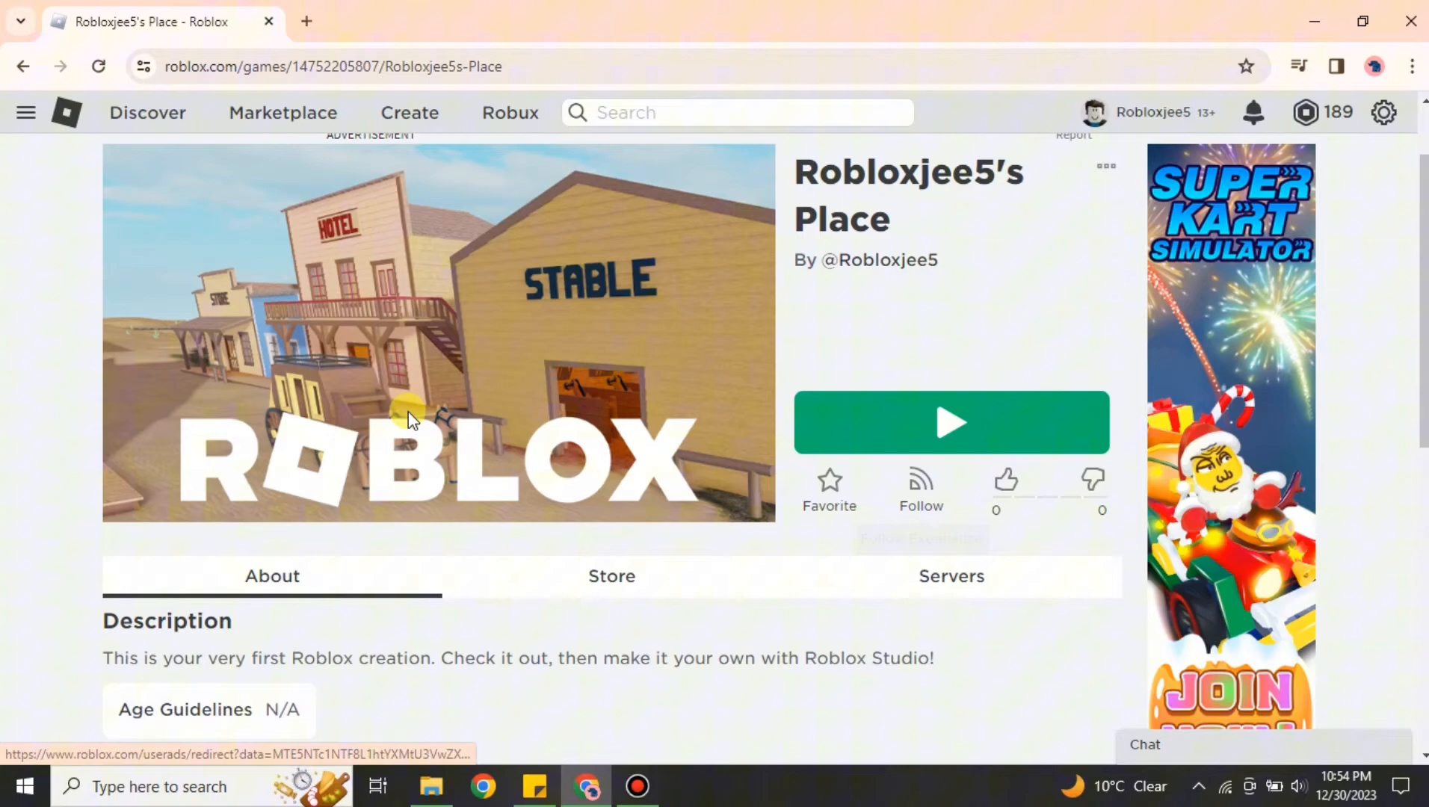
{"action": "left_click", "coordinate": [951, 576]}
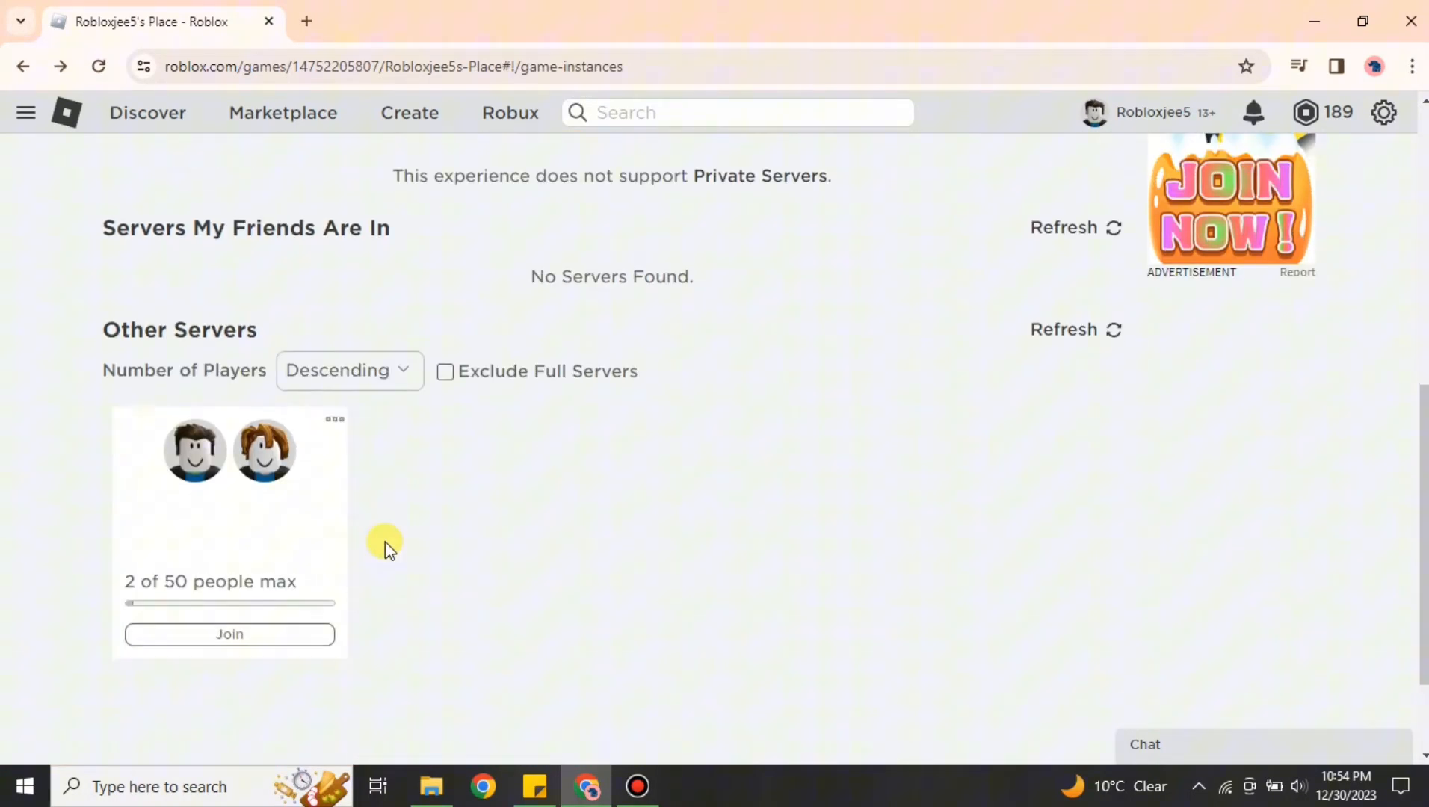
{"action": "scroll", "scroll_direction": "down", "scroll_amount": 3}
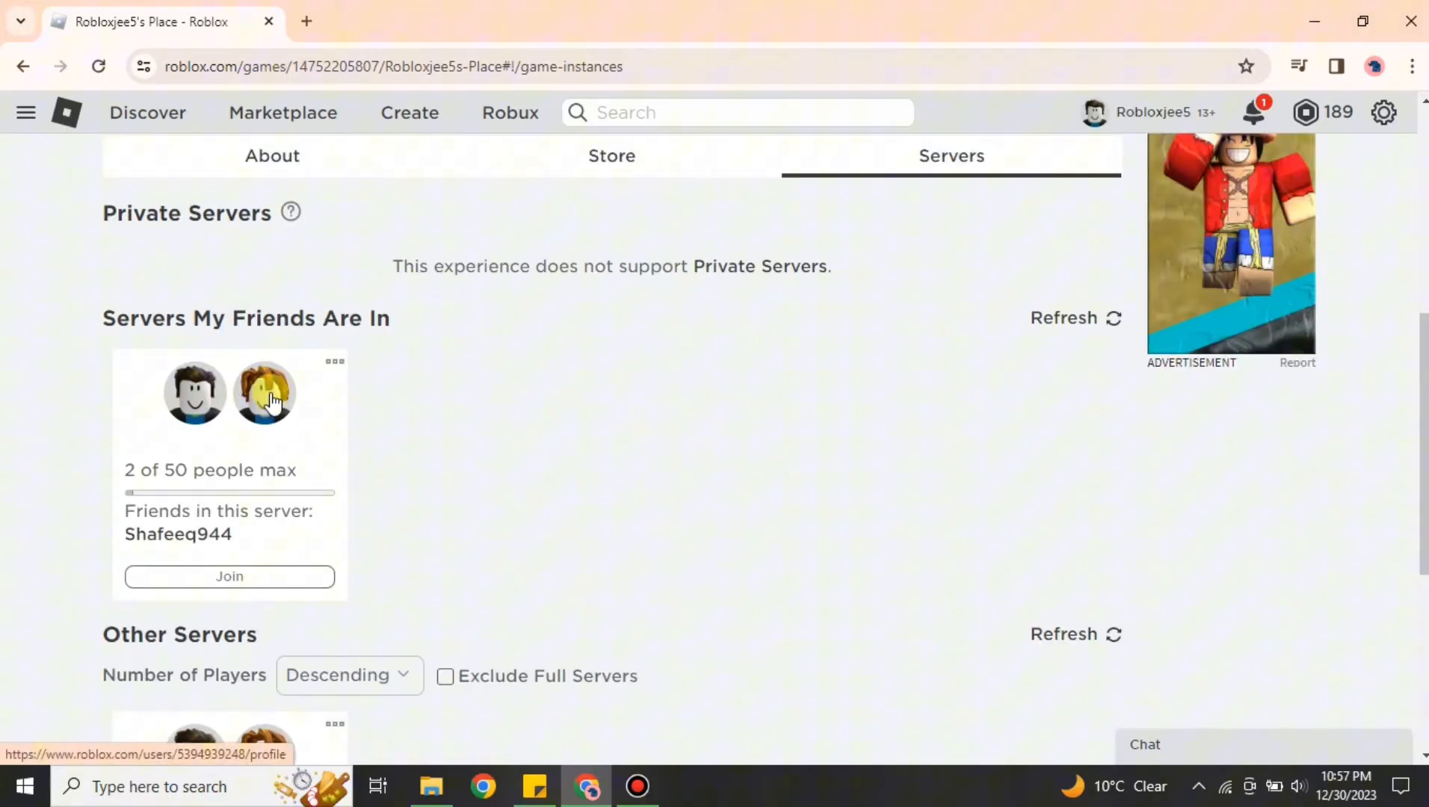
{"action": "left_click", "coordinate": [263, 393]}
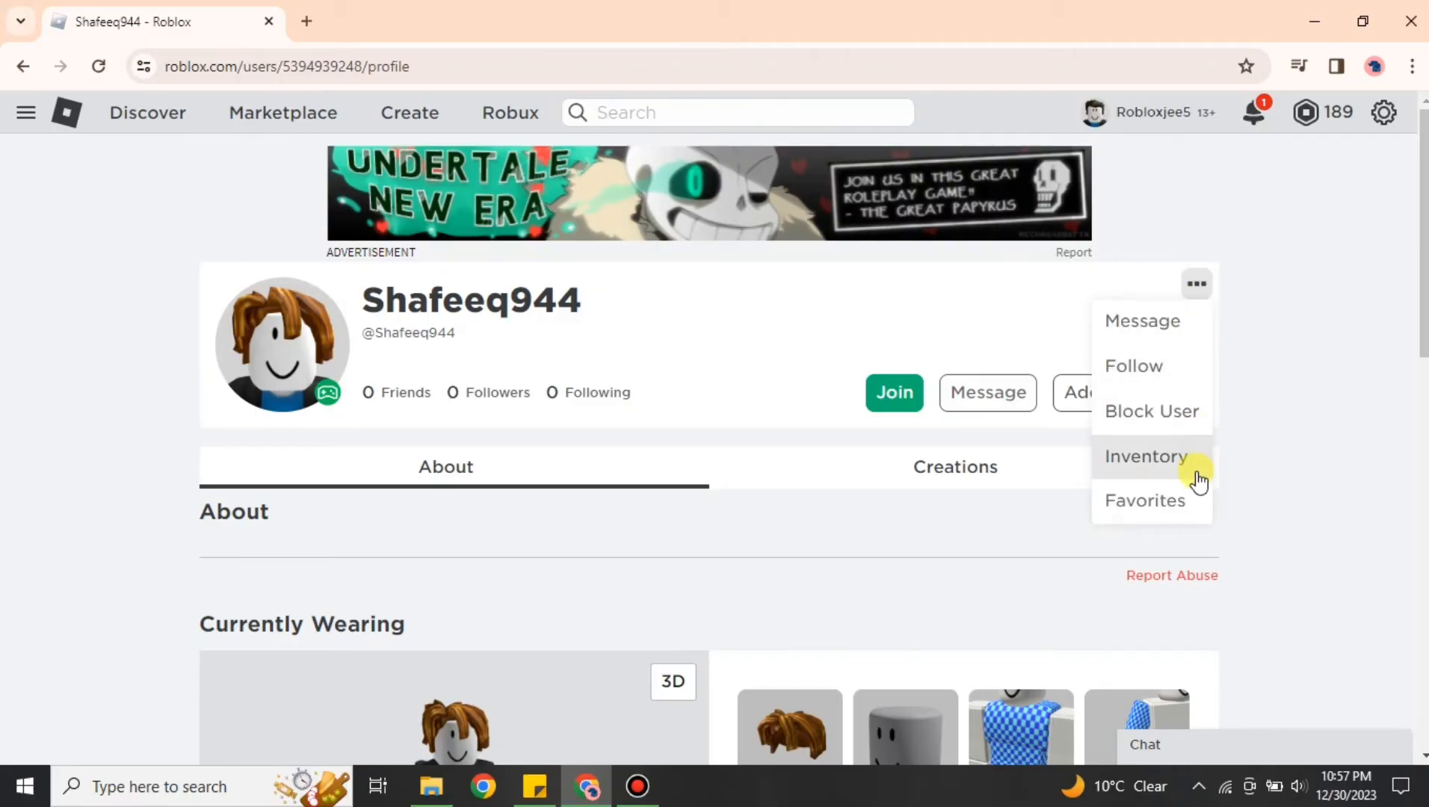
{"action": "mouse_move", "coordinate": [1269, 478]}
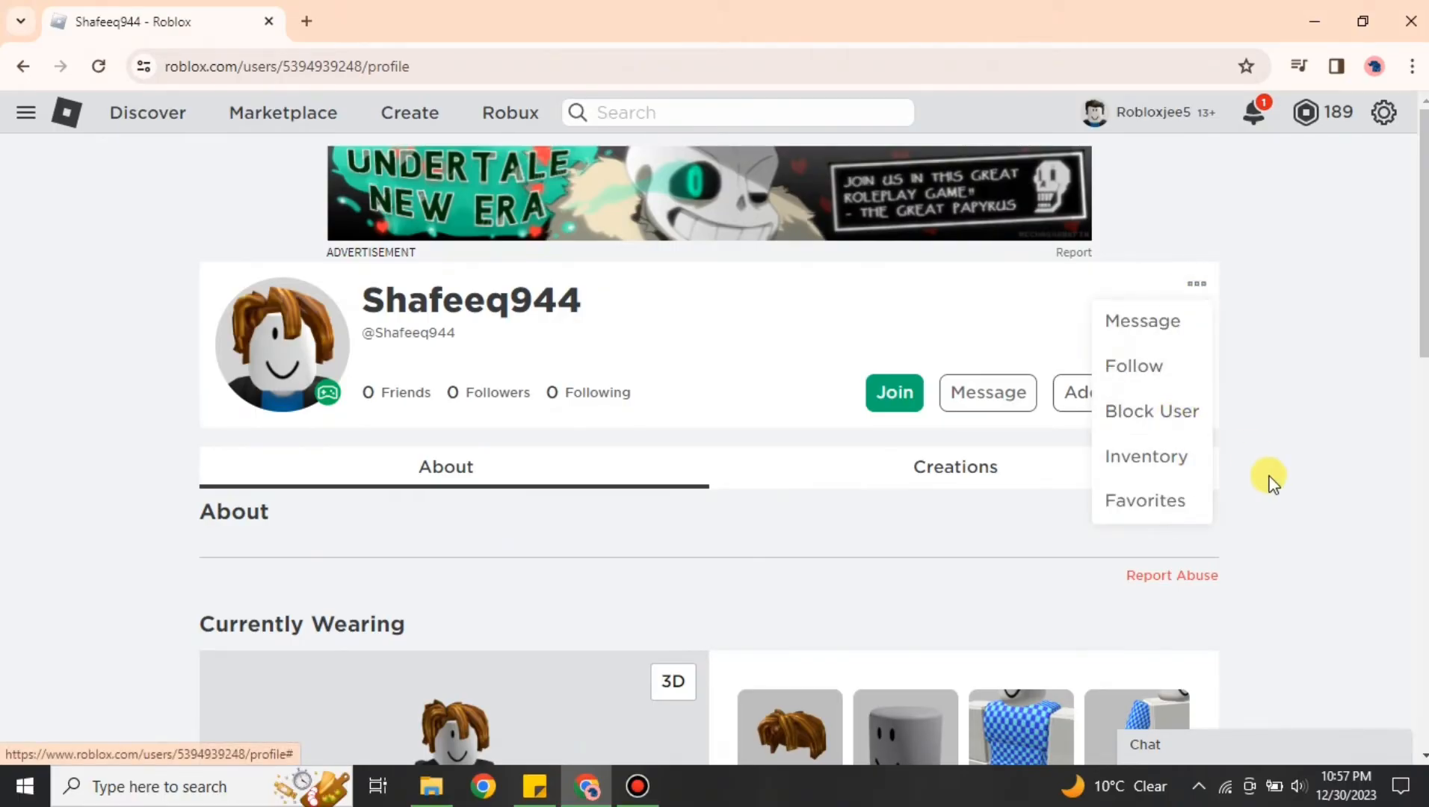
{"action": "left_click", "coordinate": [1172, 575]}
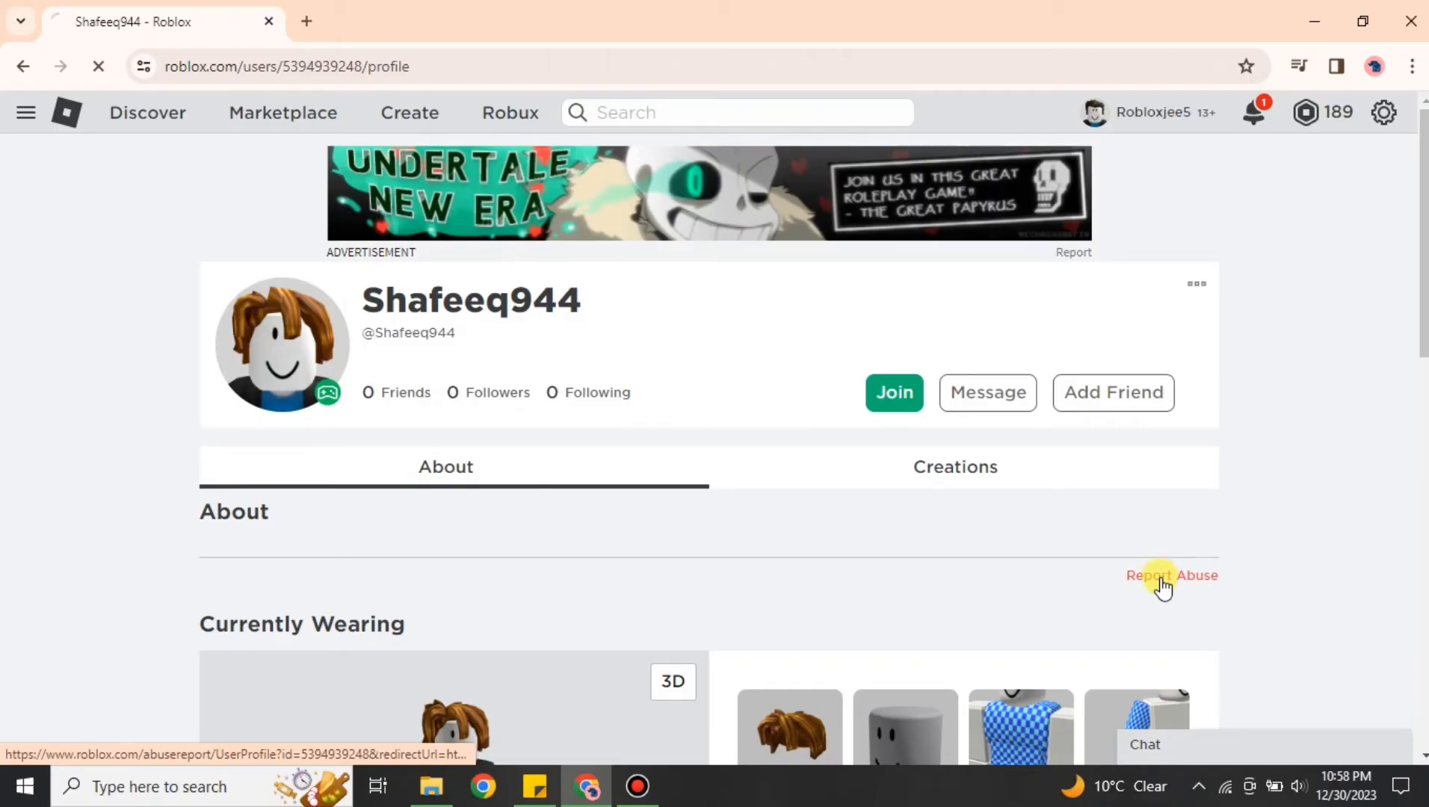
{"action": "left_click", "coordinate": [1172, 575]}
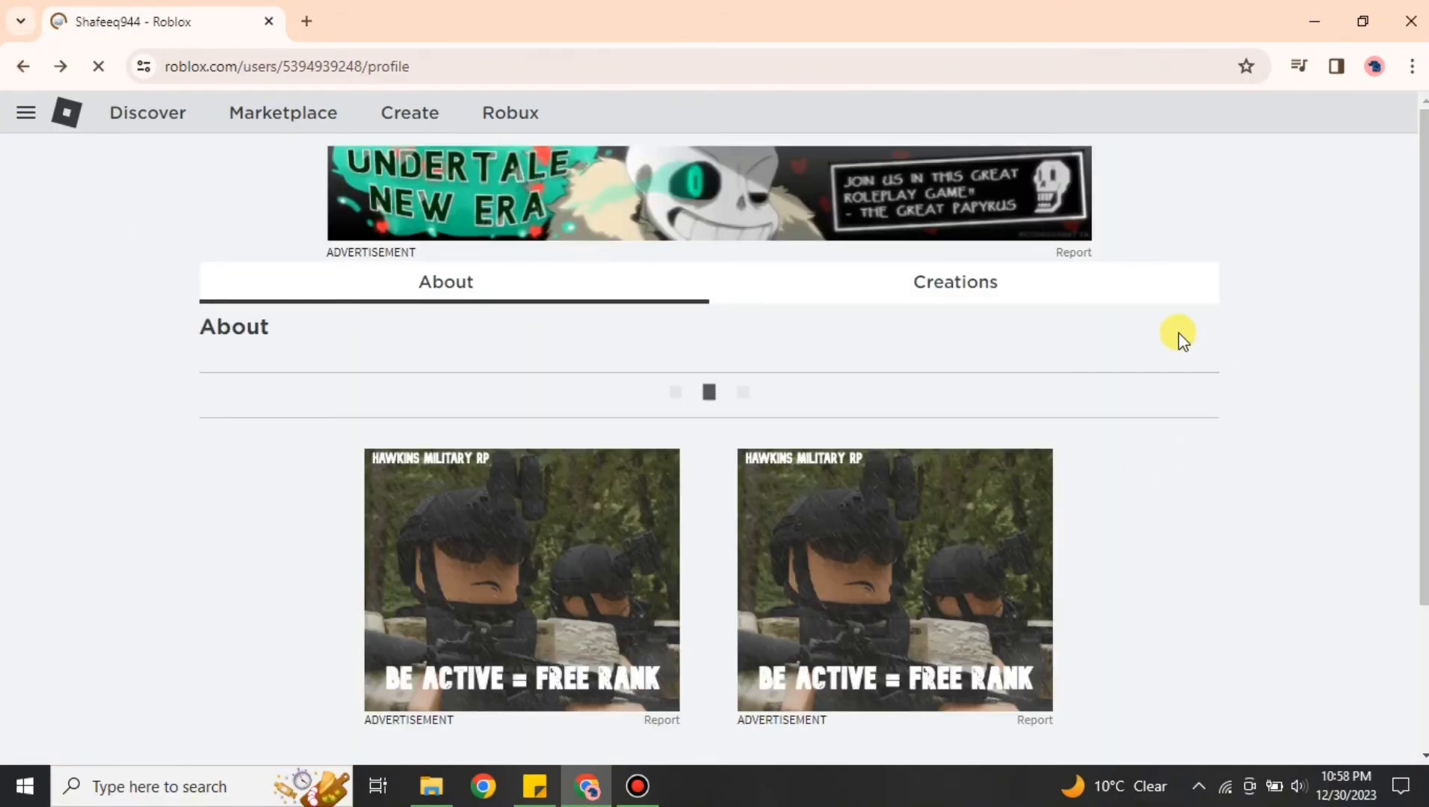
{"action": "left_click", "coordinate": [1196, 284]}
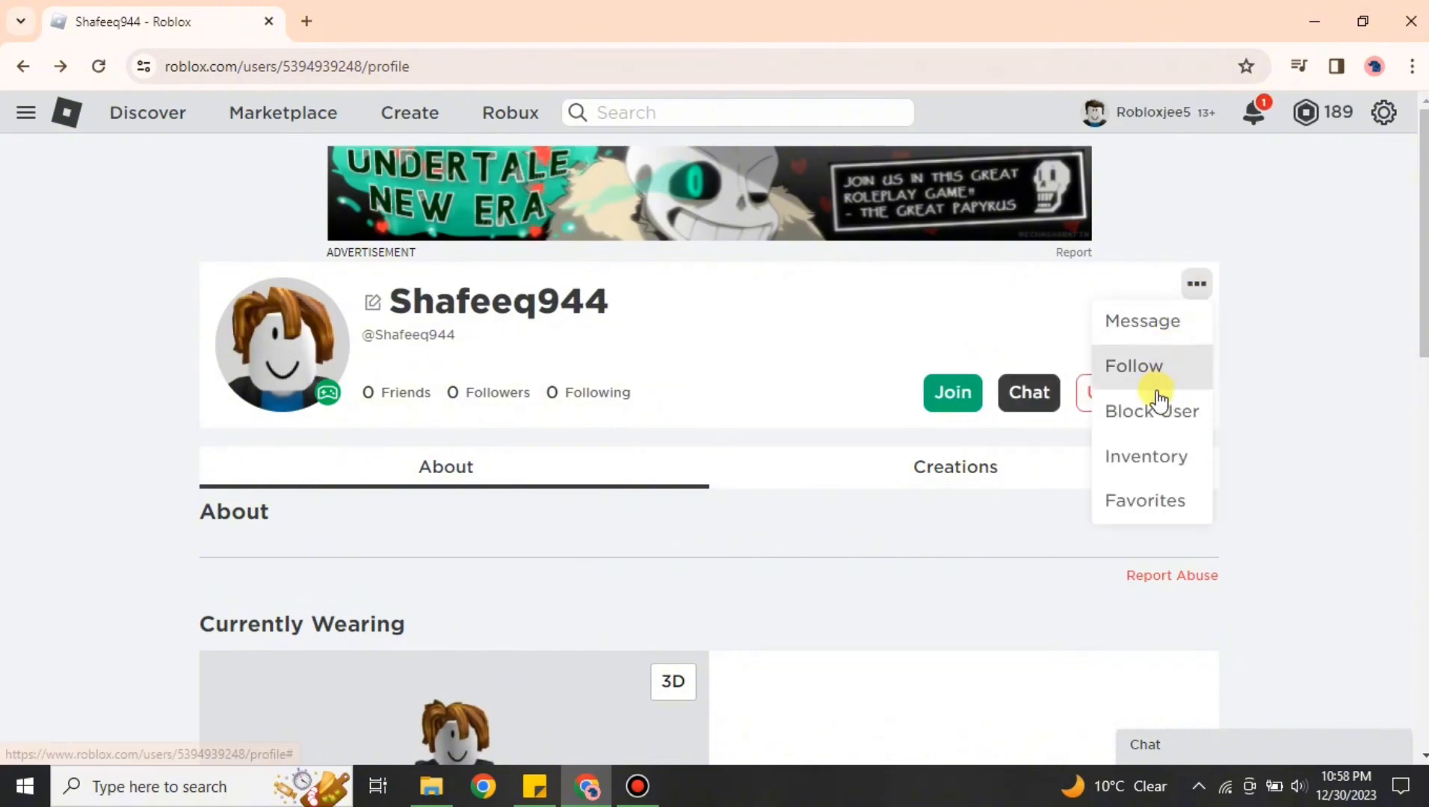
{"action": "left_click", "coordinate": [1151, 411]}
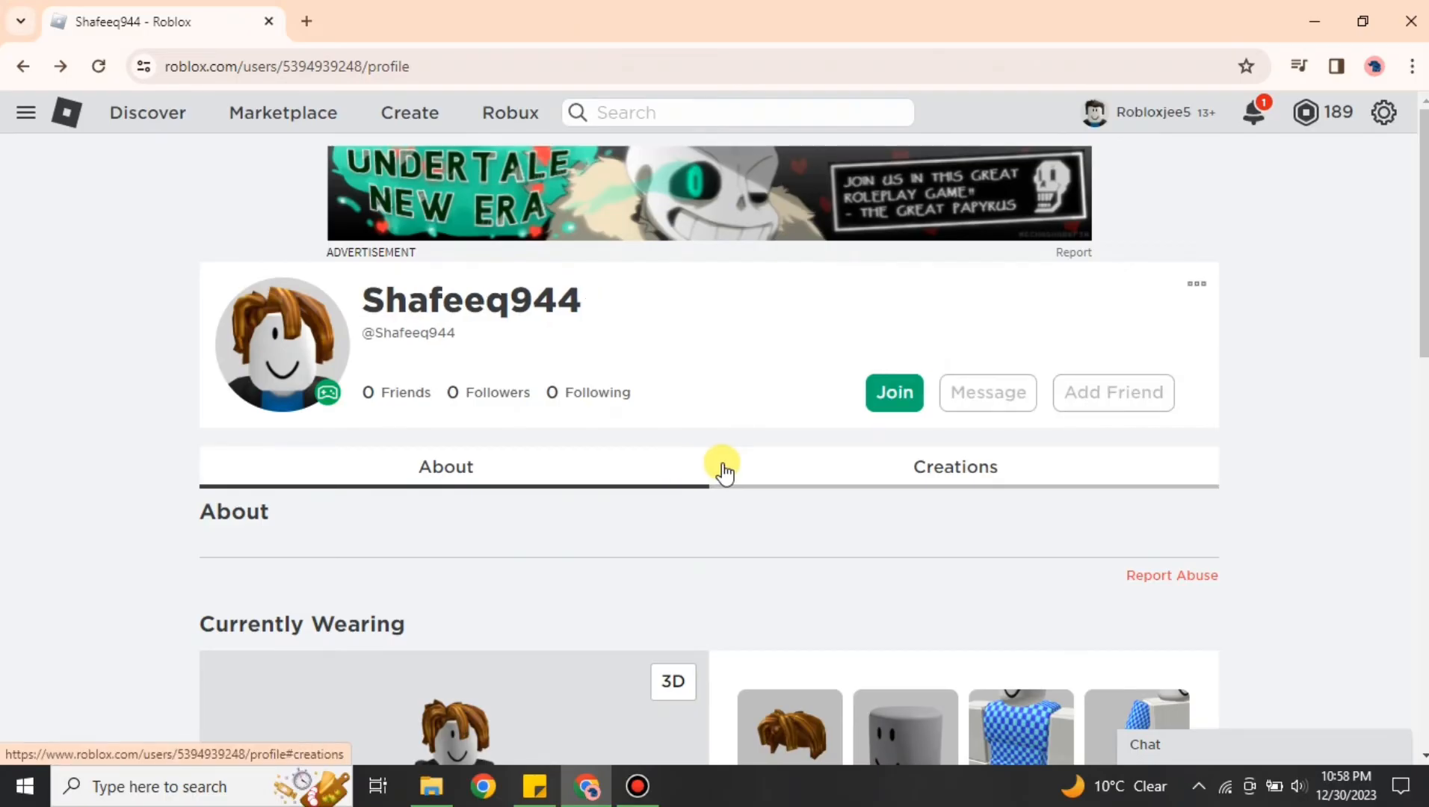
{"action": "left_click", "coordinate": [66, 112]}
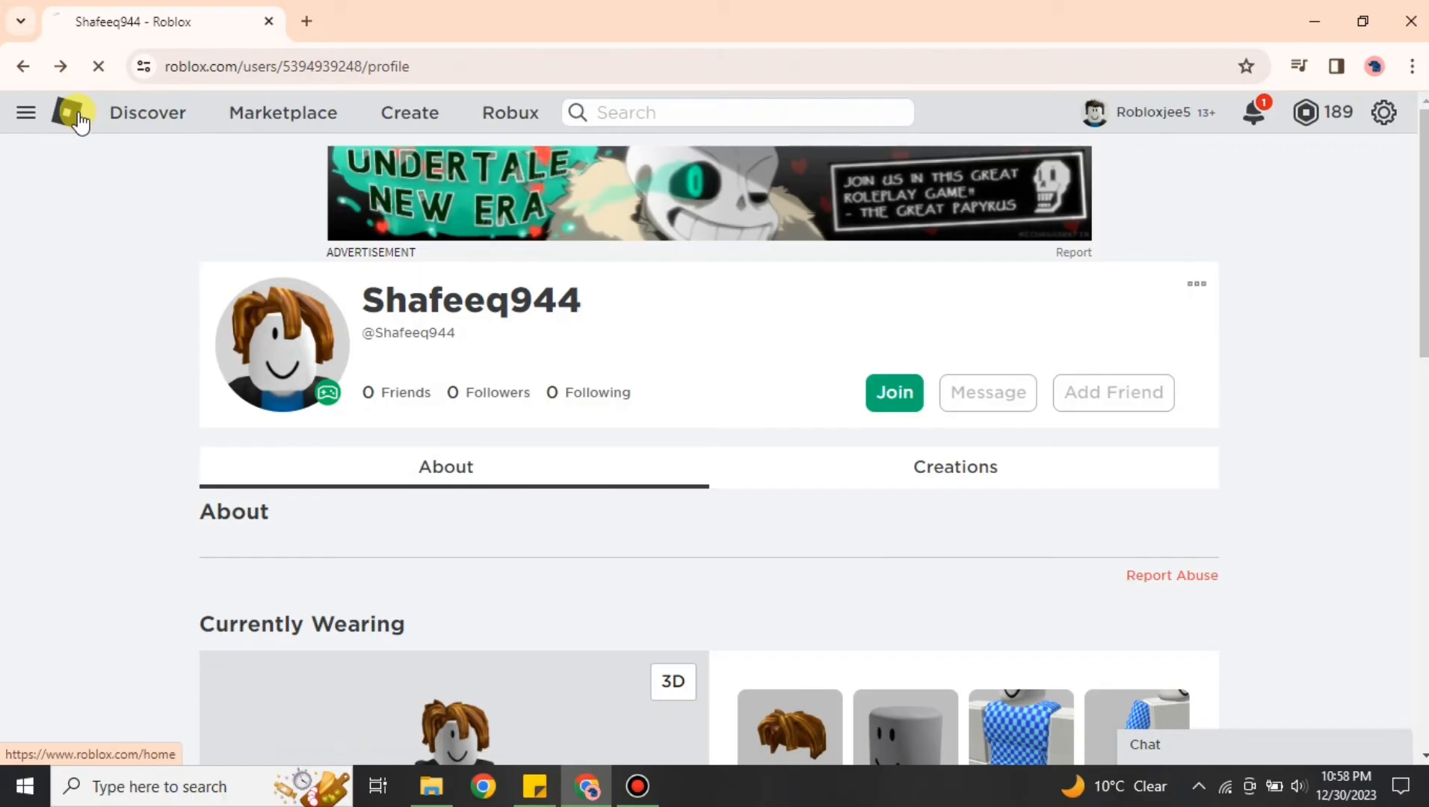
Reopen Robloxjee5's Place and view its Servers list, now 1 of 50 people.
{"action": "left_click", "coordinate": [66, 112]}
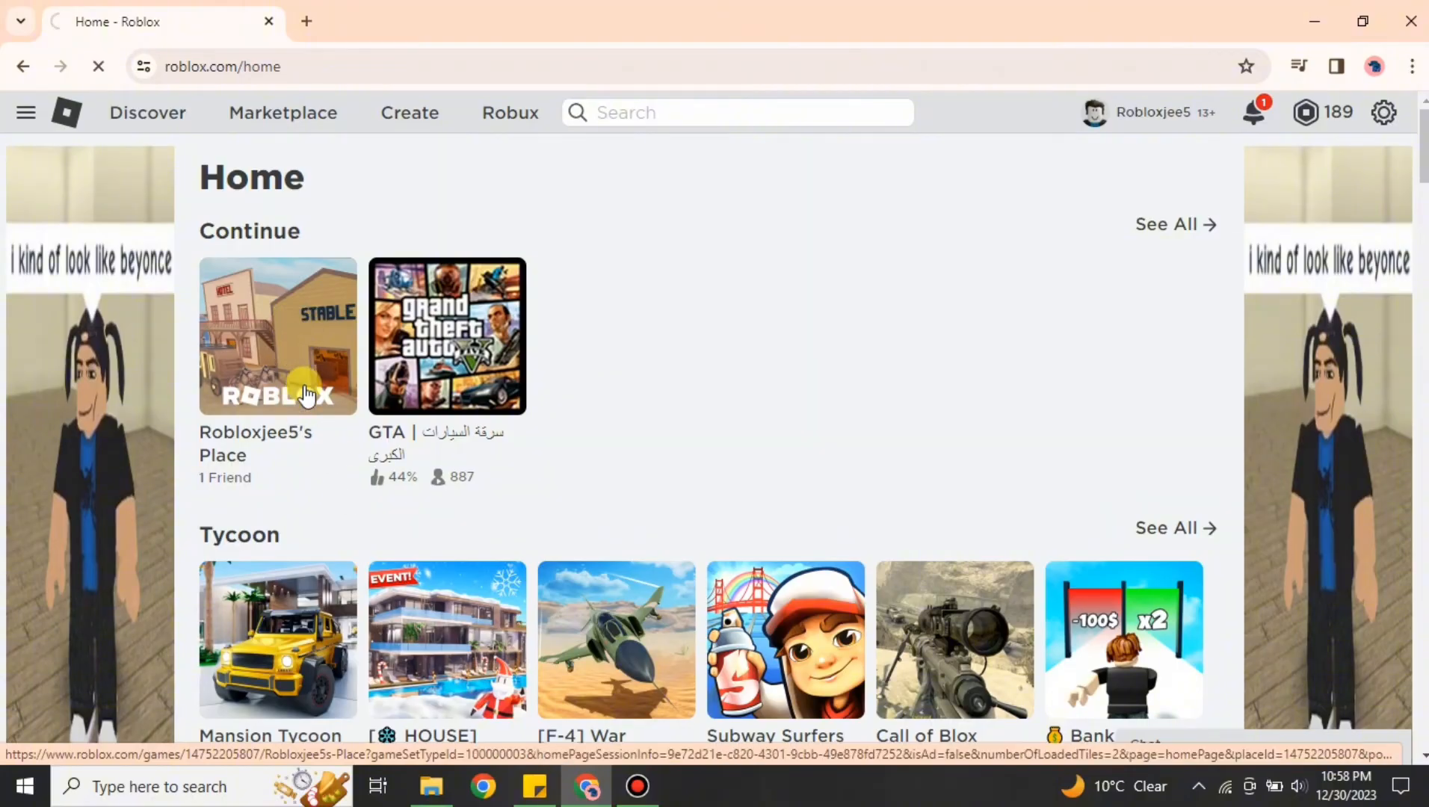
{"action": "left_click", "coordinate": [277, 337]}
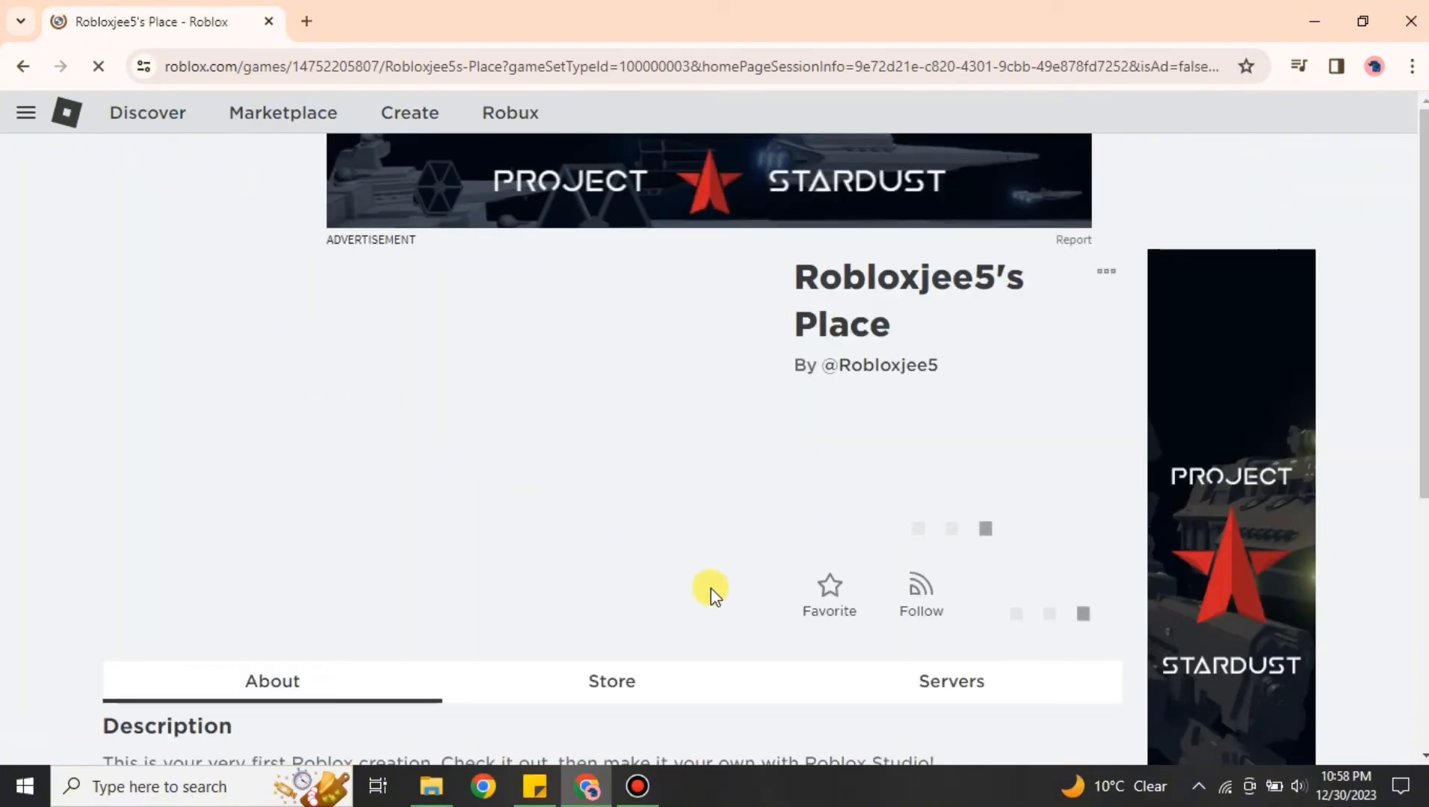
{"action": "left_click", "coordinate": [951, 680]}
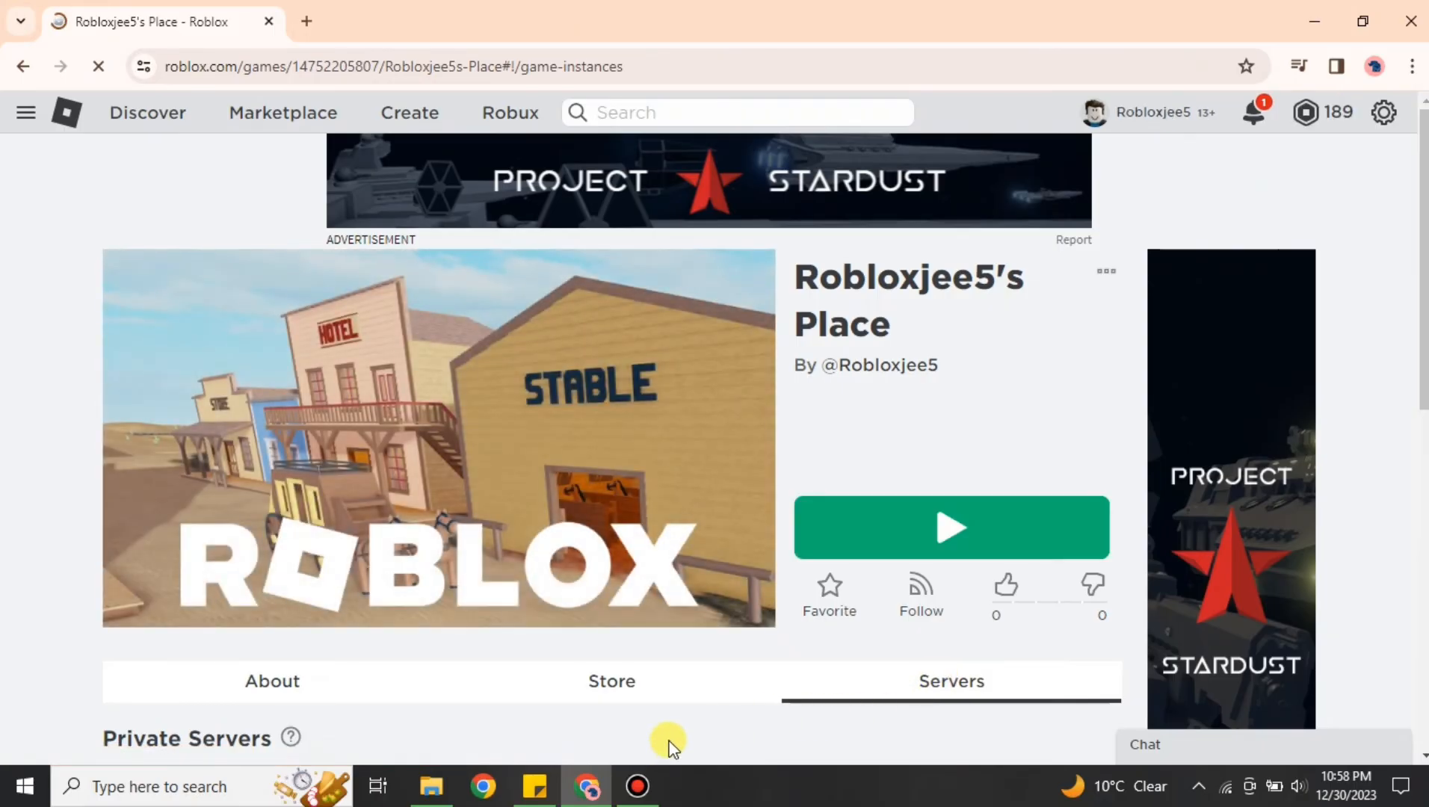
{"action": "scroll", "scroll_direction": "down", "scroll_amount": 3}
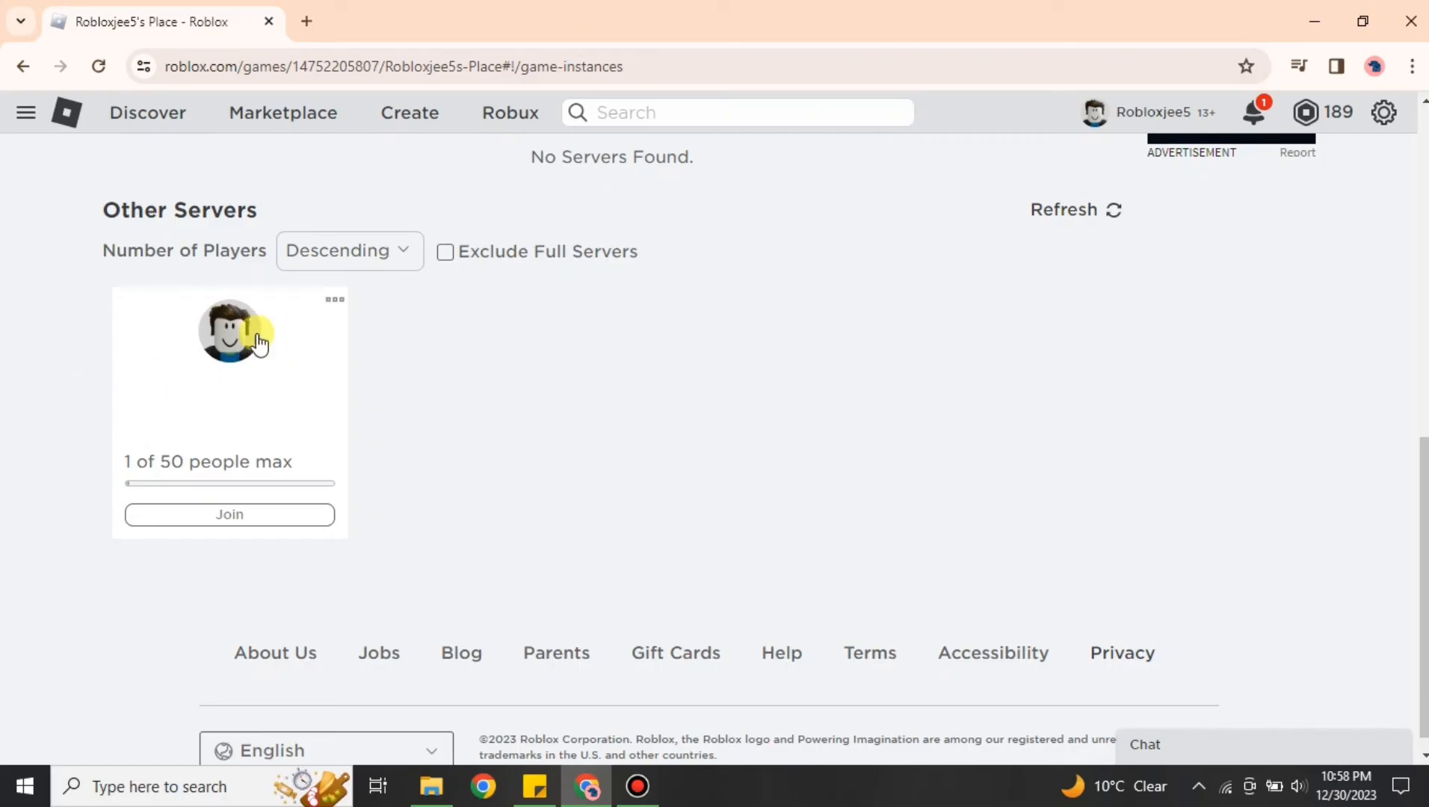
{"action": "mouse_move", "coordinate": [915, 428]}
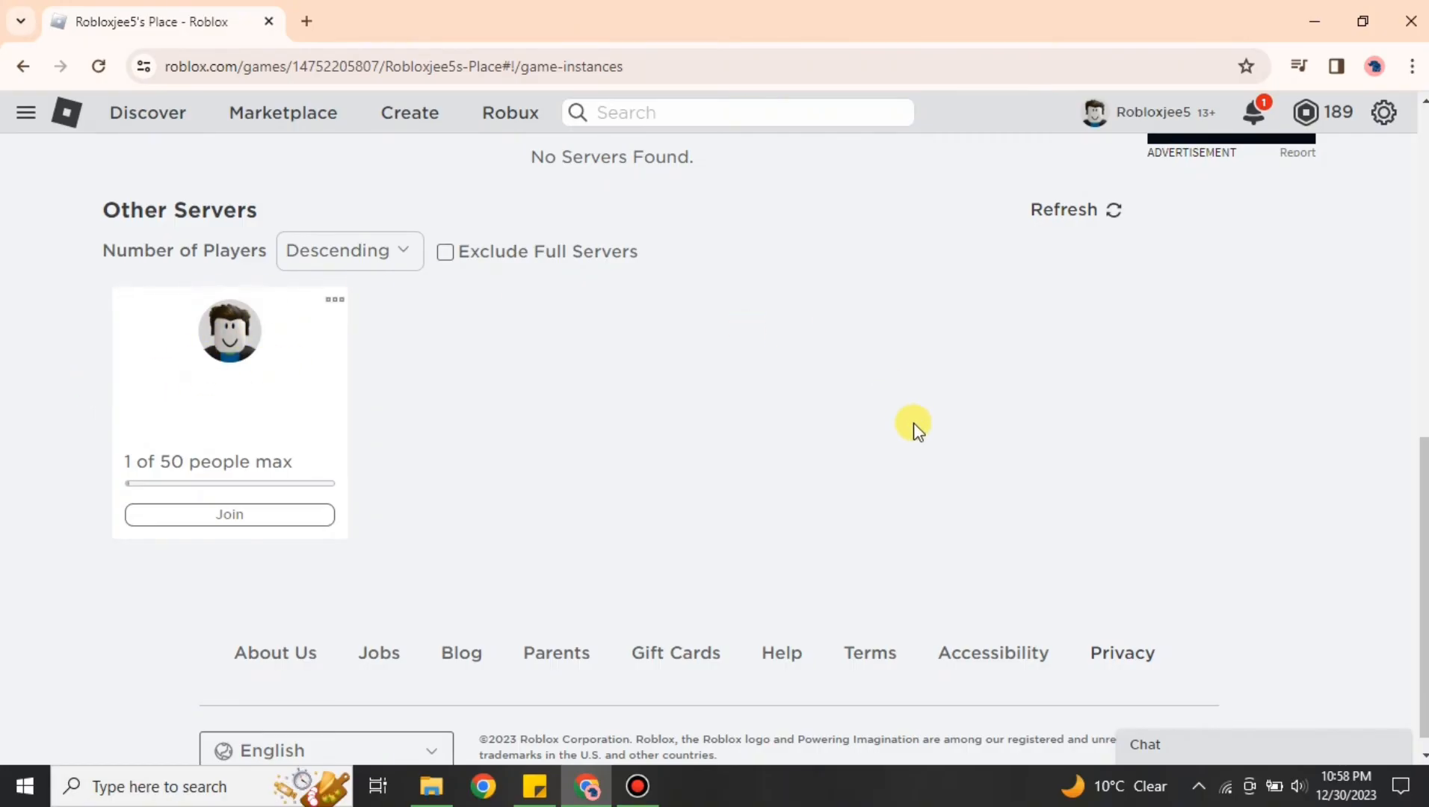